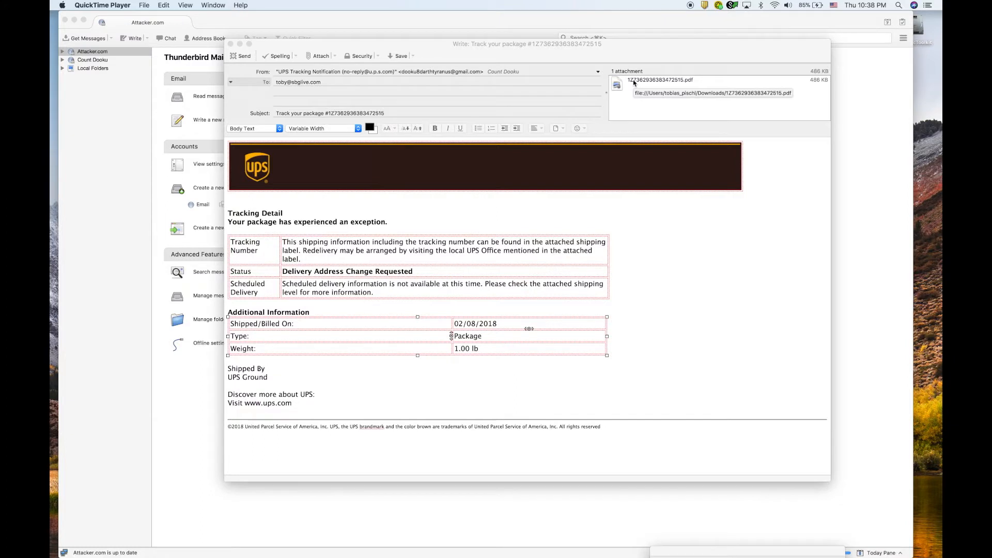
mouse_move(635, 97)
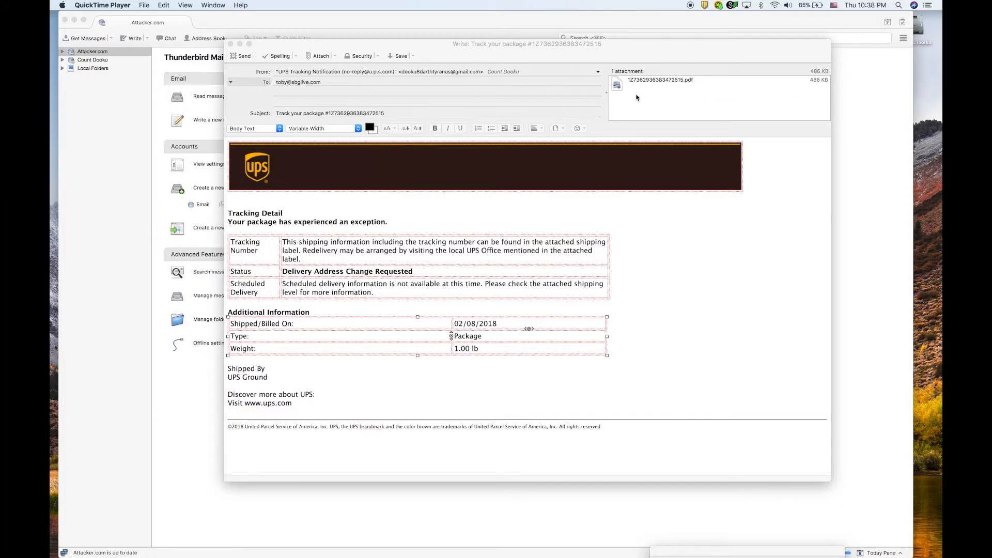
- Send the UPS tracking email and expand the gateway audit log's Threat Defense verdicts per attachment
left_click(660, 80)
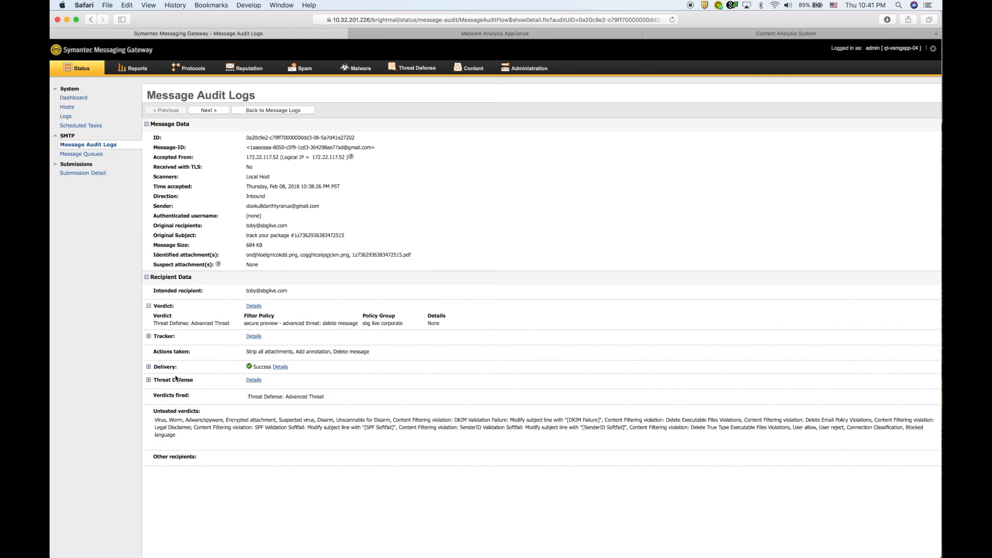
left_click(149, 379)
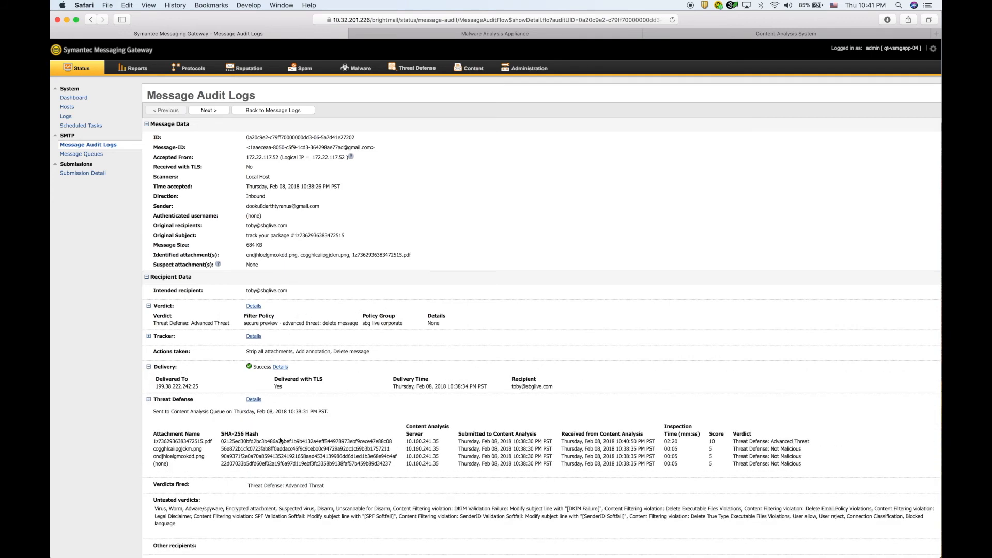